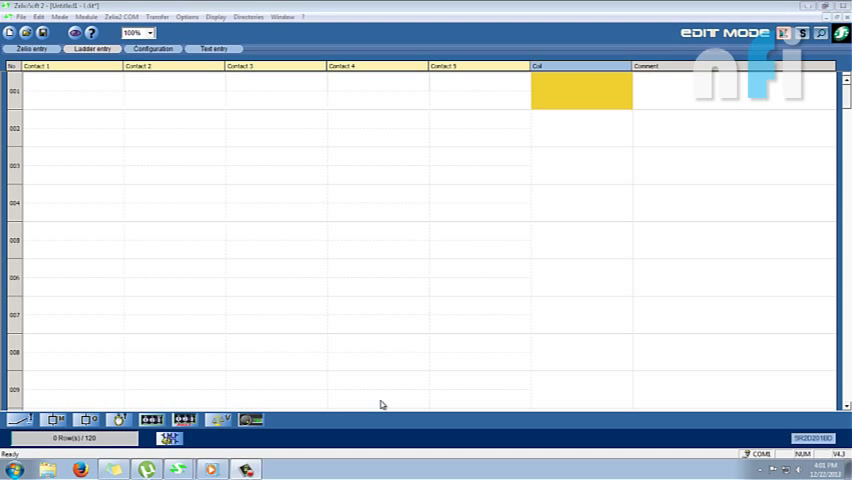
pyautogui.moveTo(225, 234)
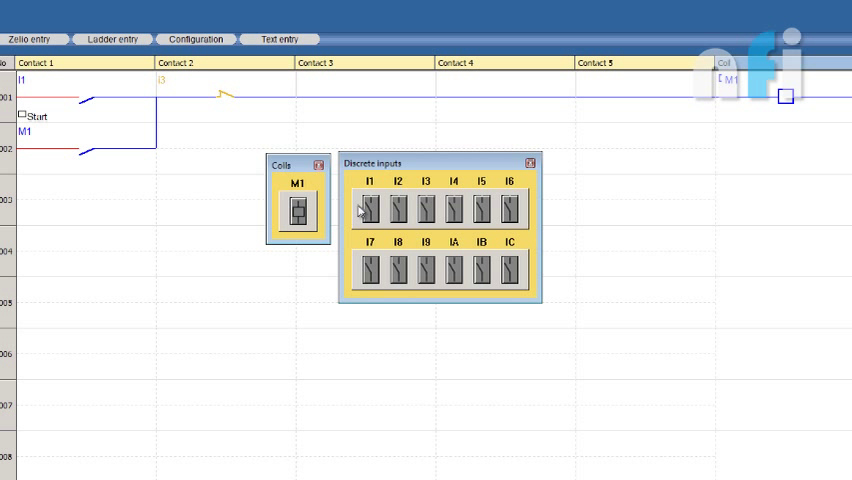
# - Toggle I1 to energise and hold M1, toggle I3 to release it, placing Coils beside Discrete inputs
pyautogui.click(371, 209)
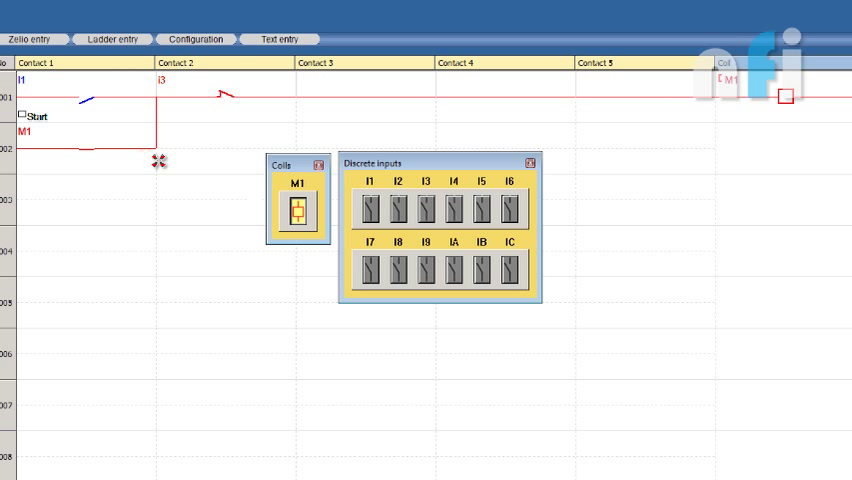
pyautogui.click(427, 207)
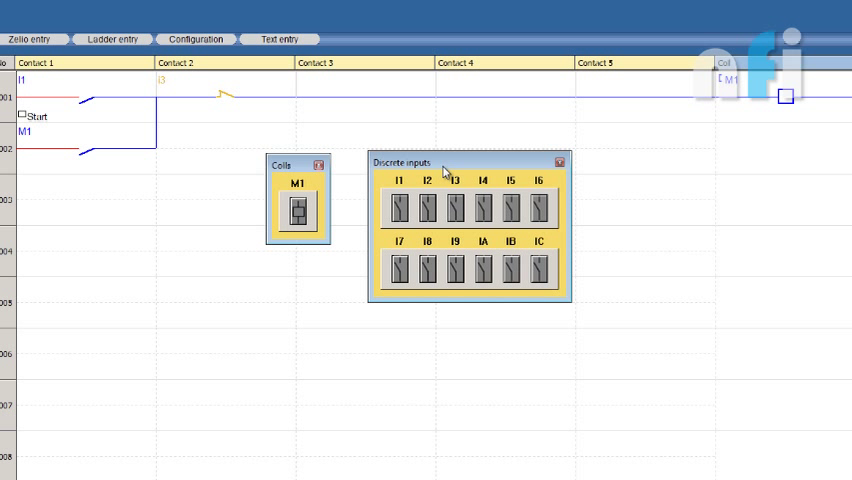
pyautogui.moveTo(285, 163); pyautogui.dragTo(312, 167)
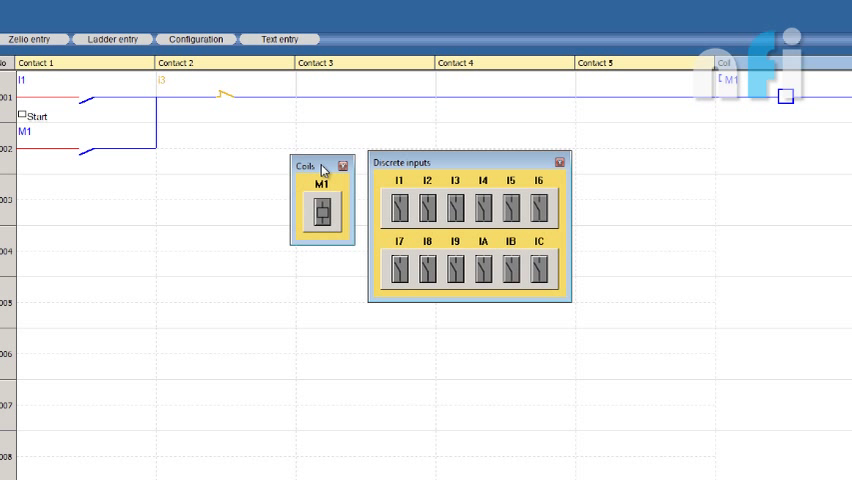
pyautogui.moveTo(631, 156)
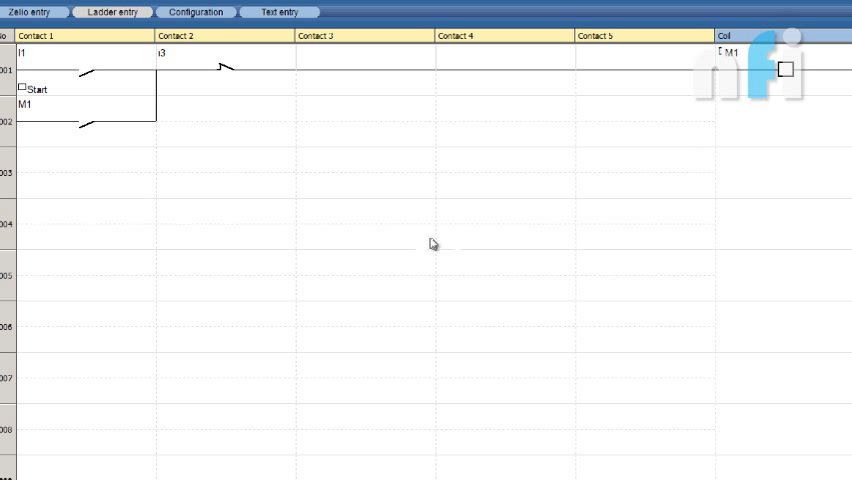
pyautogui.moveTo(420, 243)
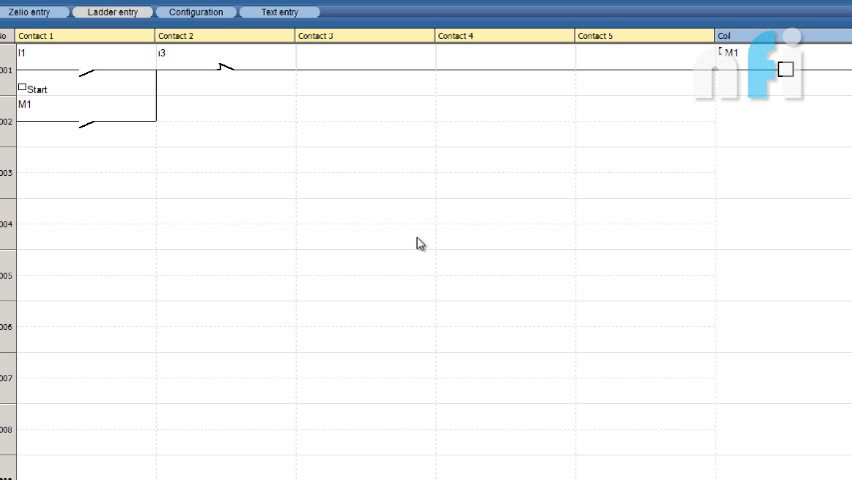
pyautogui.moveTo(703, 114)
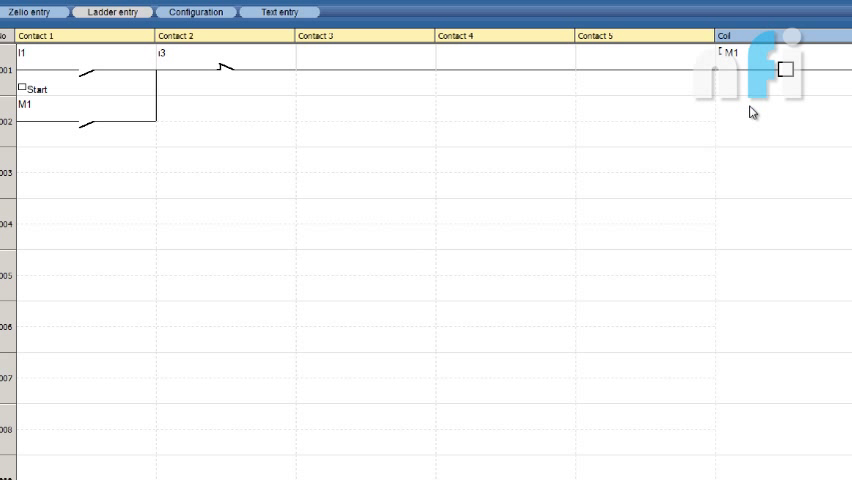
pyautogui.moveTo(755, 74)
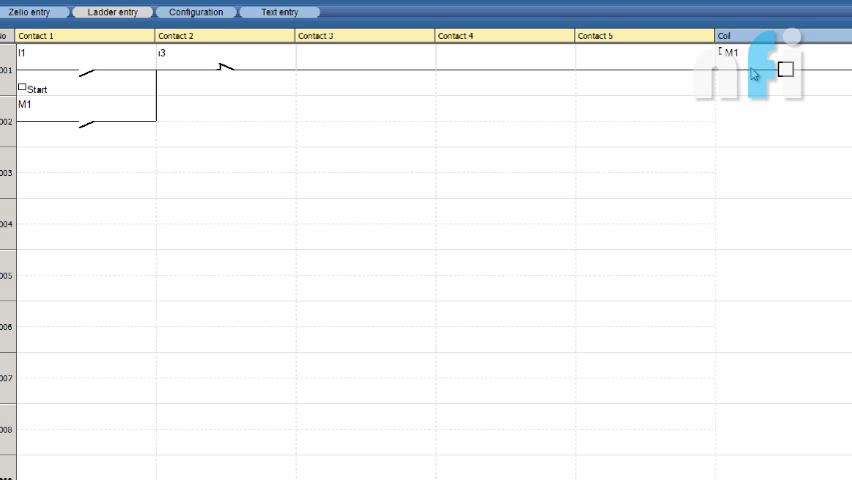
pyautogui.moveTo(135, 68)
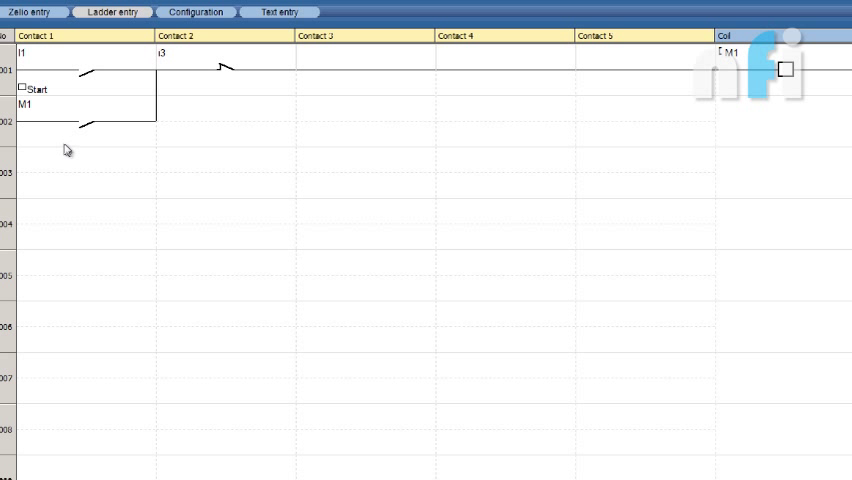
pyautogui.moveTo(628, 153)
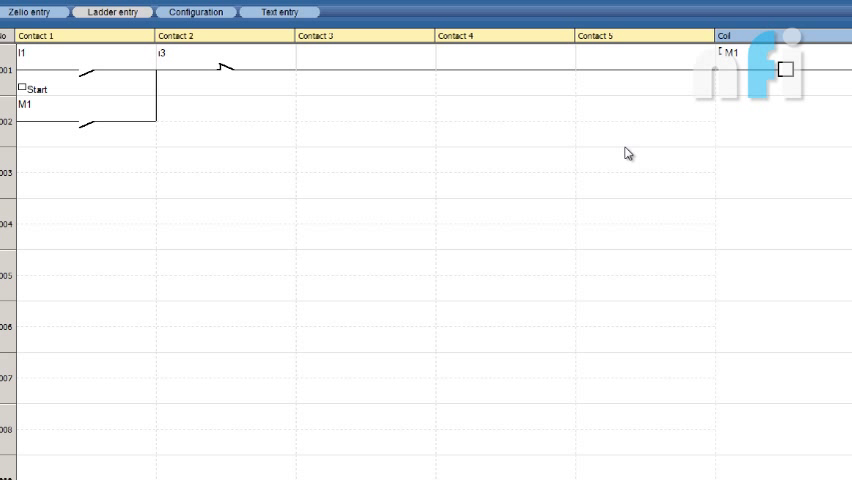
pyautogui.moveTo(579, 206)
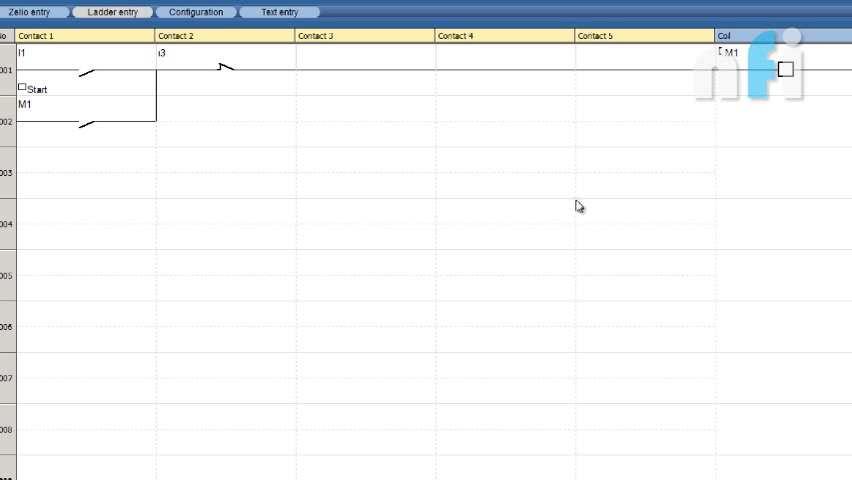